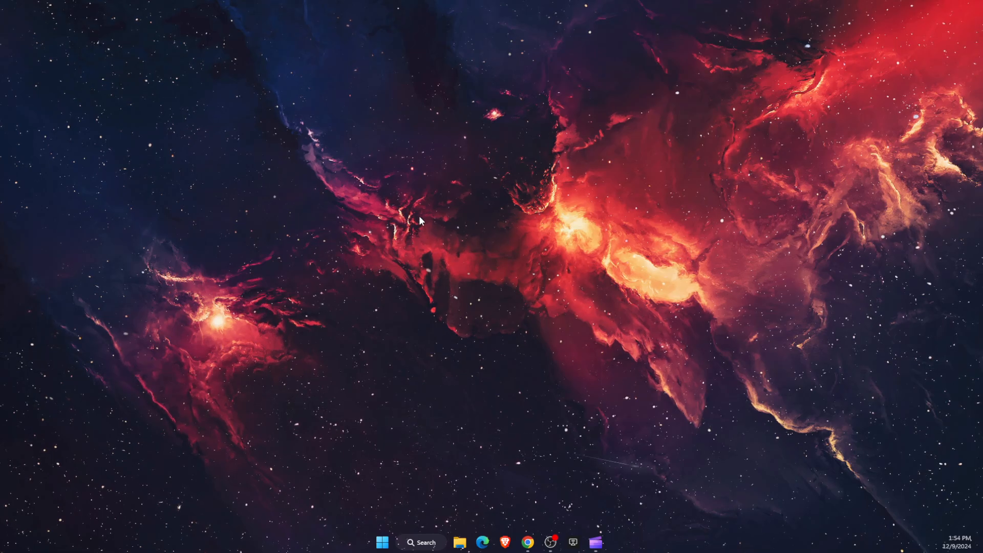
Step: Launch NVIDIA Control Panel from the desktop right-click menu
right_click(421, 220)
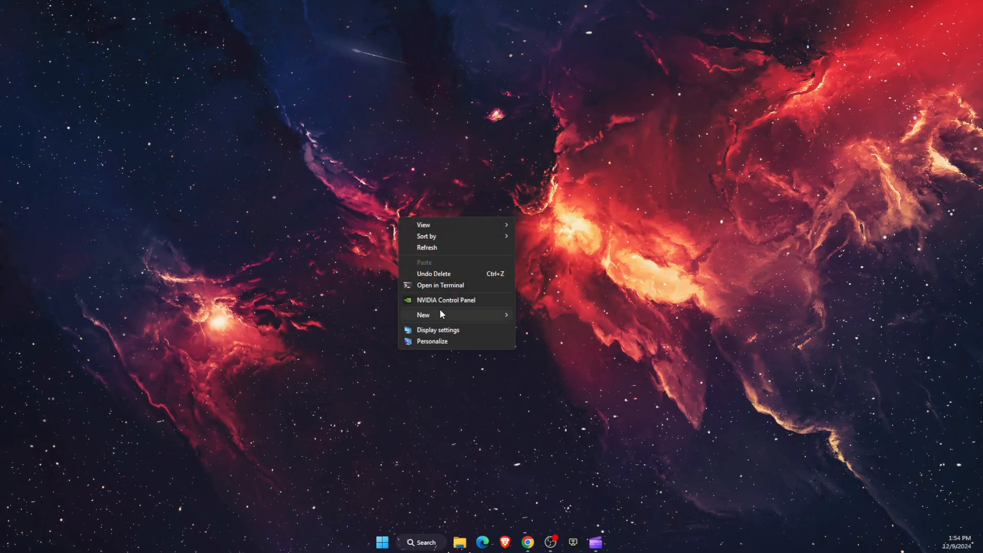
left_click(443, 305)
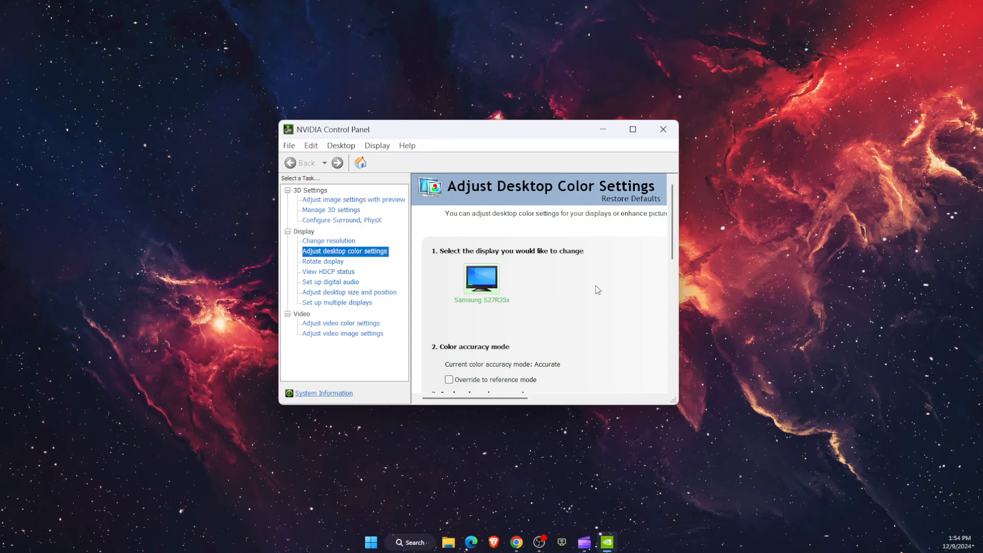
mouse_move(597, 318)
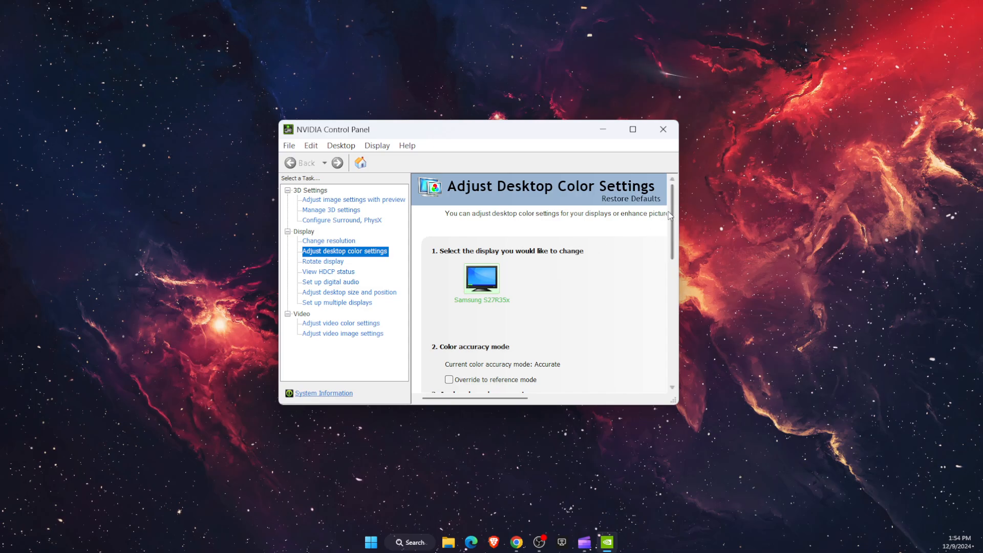
Step: Scroll down to section 3, Apply color enhancements, showing brightness, contrast and gamma
scroll("down", 3)
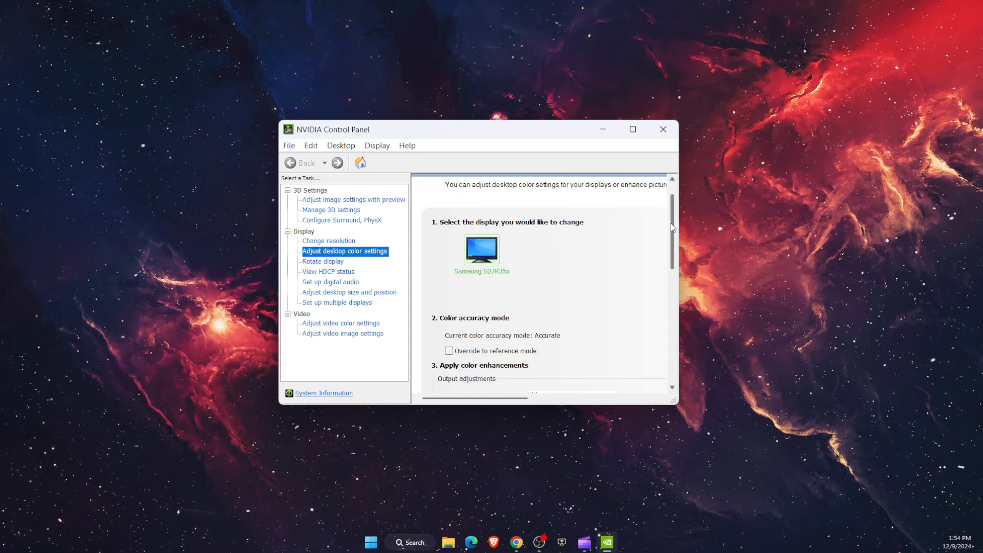
scroll("down", 3)
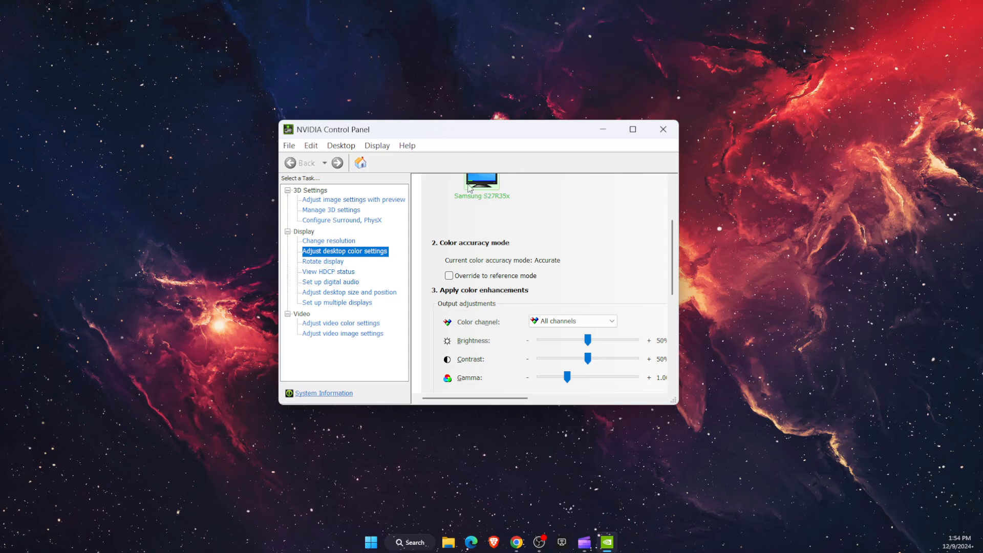
scroll("down", 3)
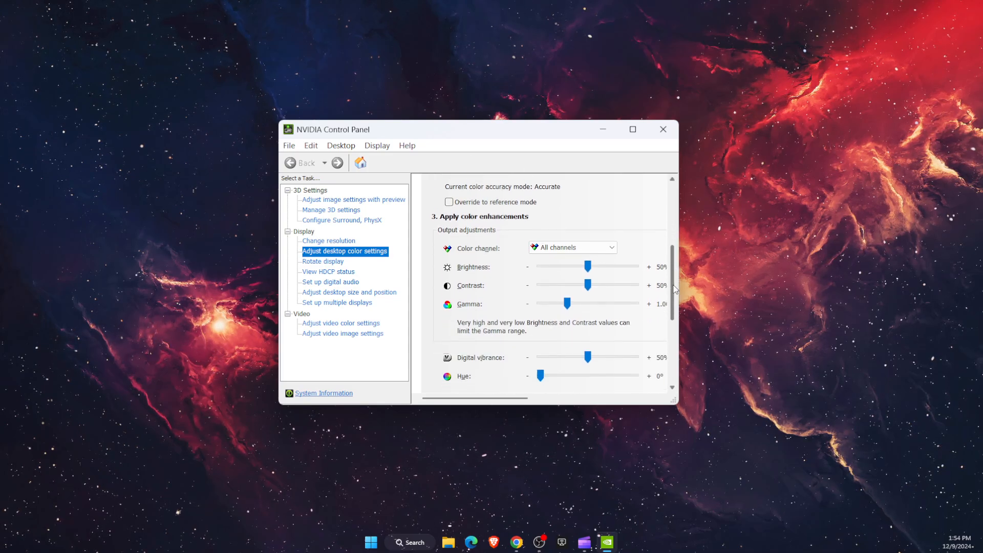
scroll("down", 3)
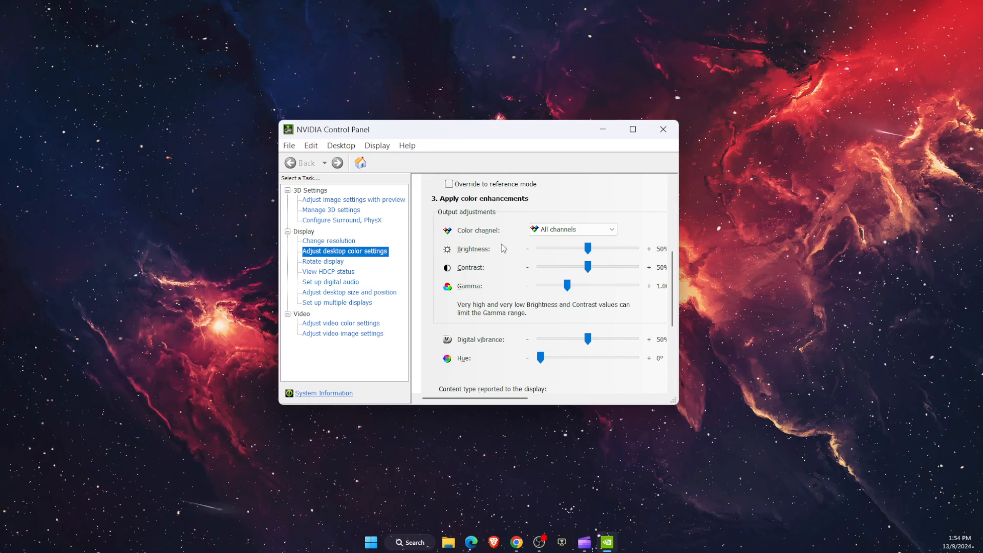
Step: Drag the sliders to brightness 70%, contrast 30% and gamma 1.50
left_click_drag(587, 249, 606, 248)
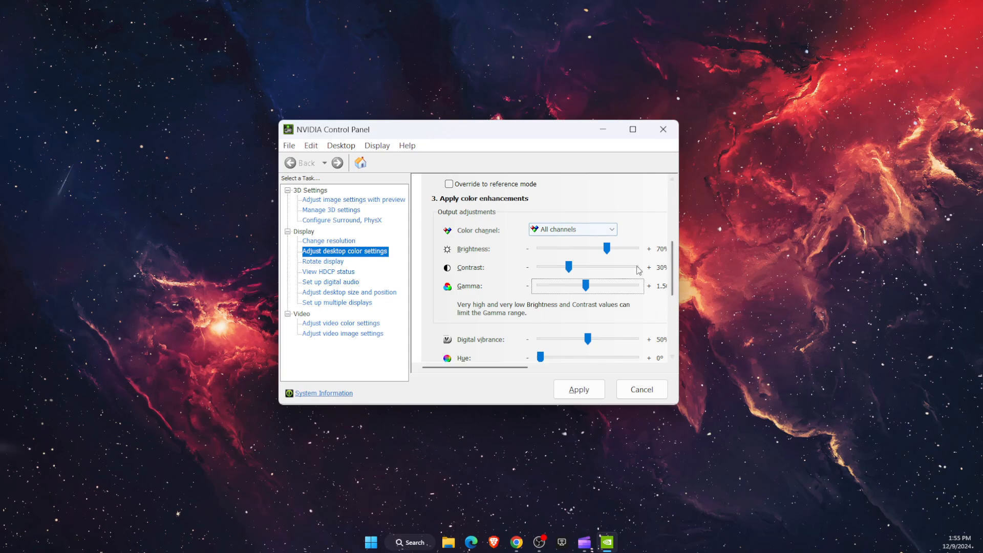
scroll("down", 3)
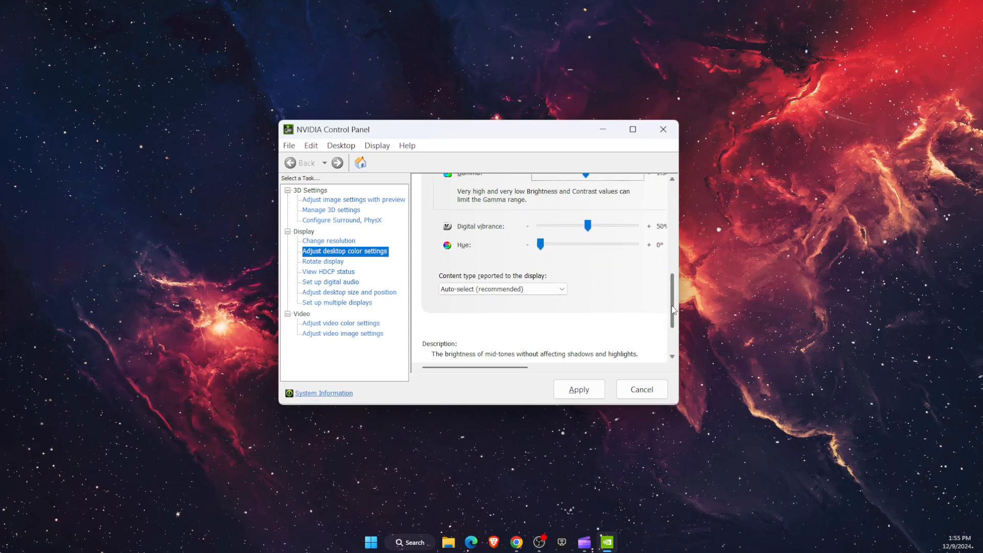
scroll("down", 3)
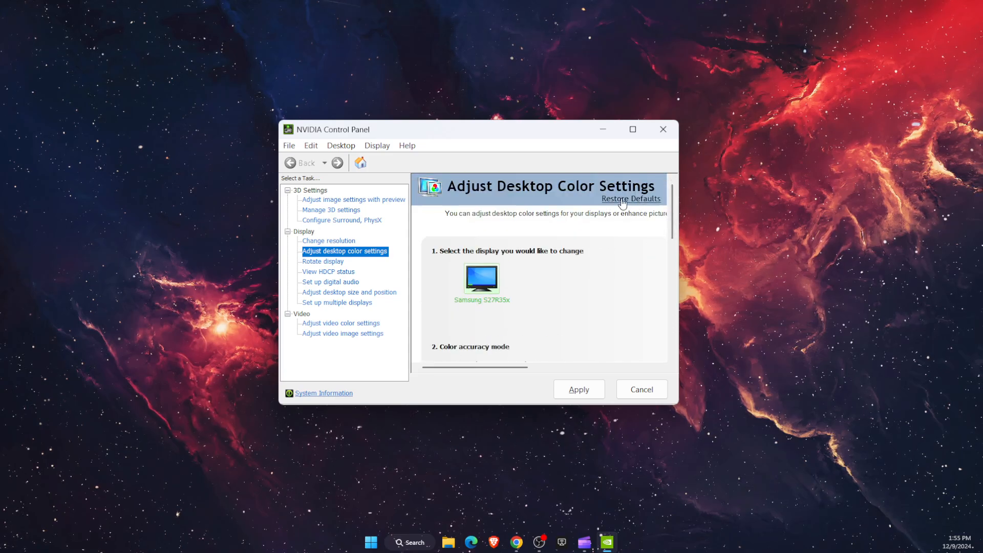
mouse_move(426, 165)
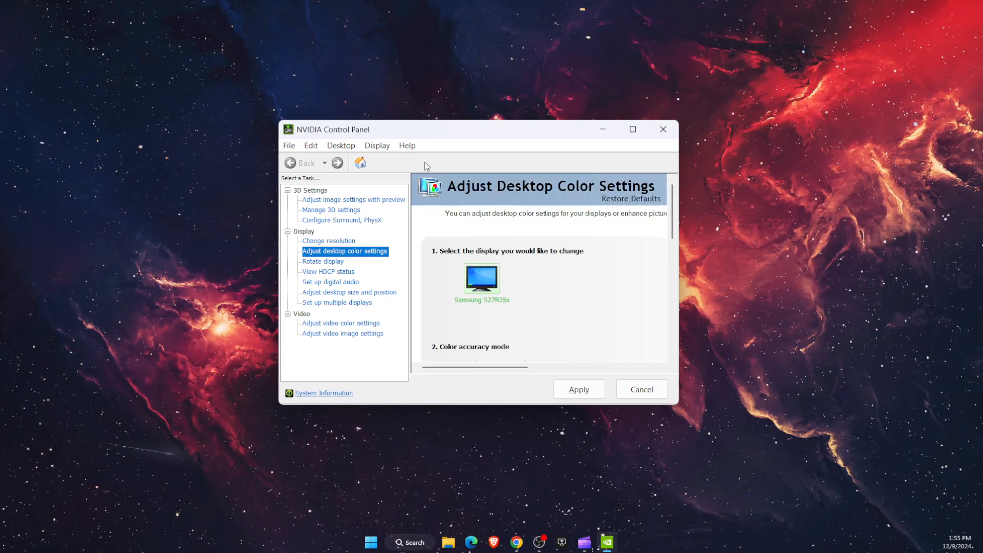
mouse_move(573, 192)
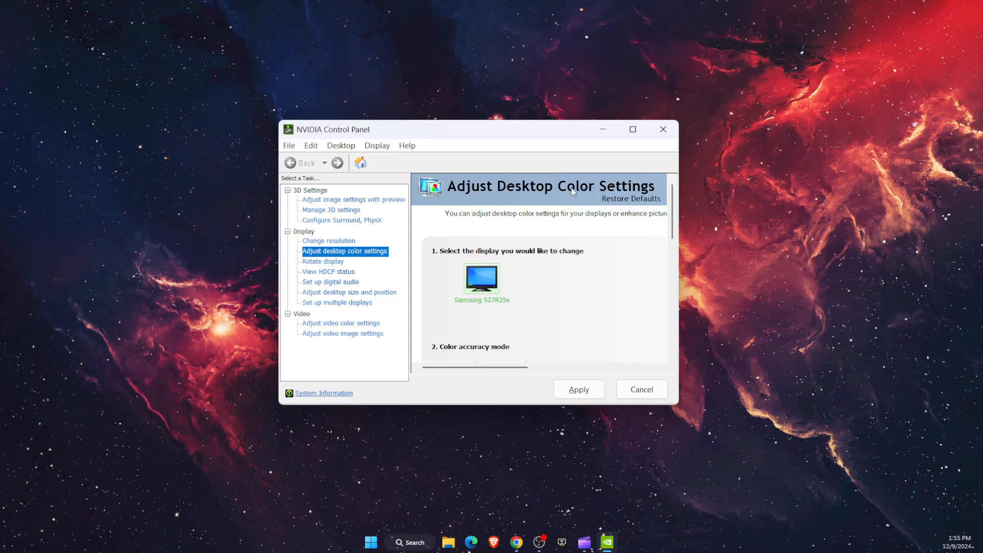
mouse_move(623, 204)
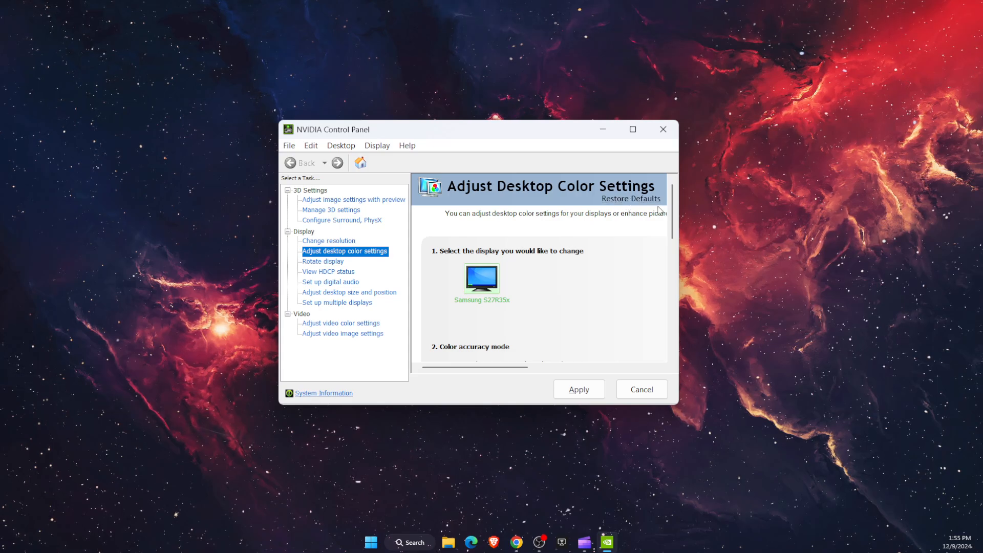
Step: Scroll the desktop color settings page toward the Restore Defaults control
scroll("down", 3)
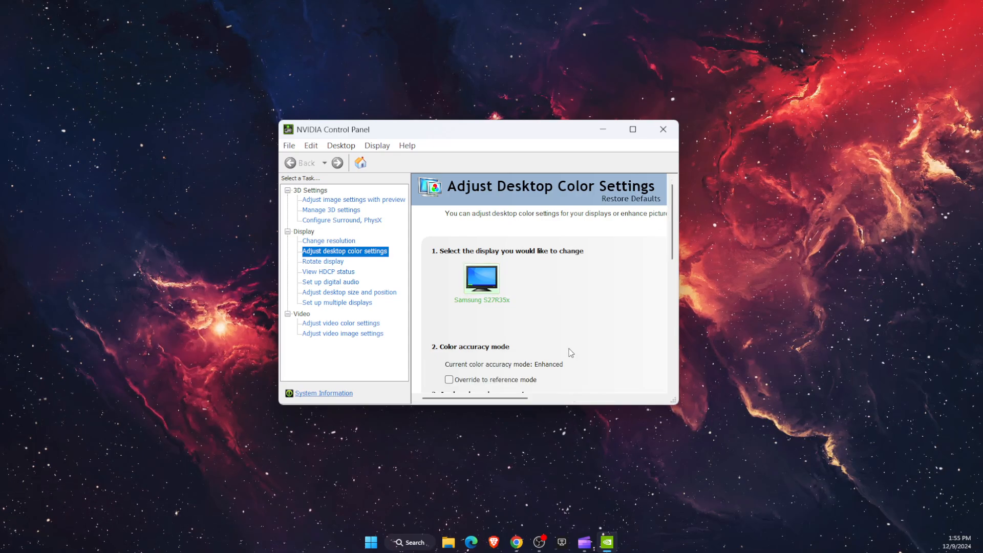
mouse_move(587, 301)
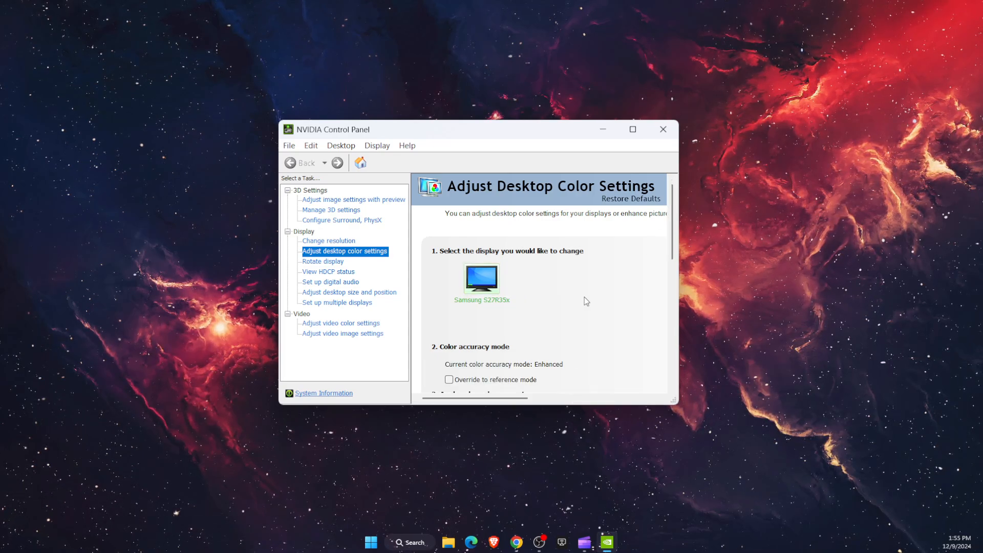